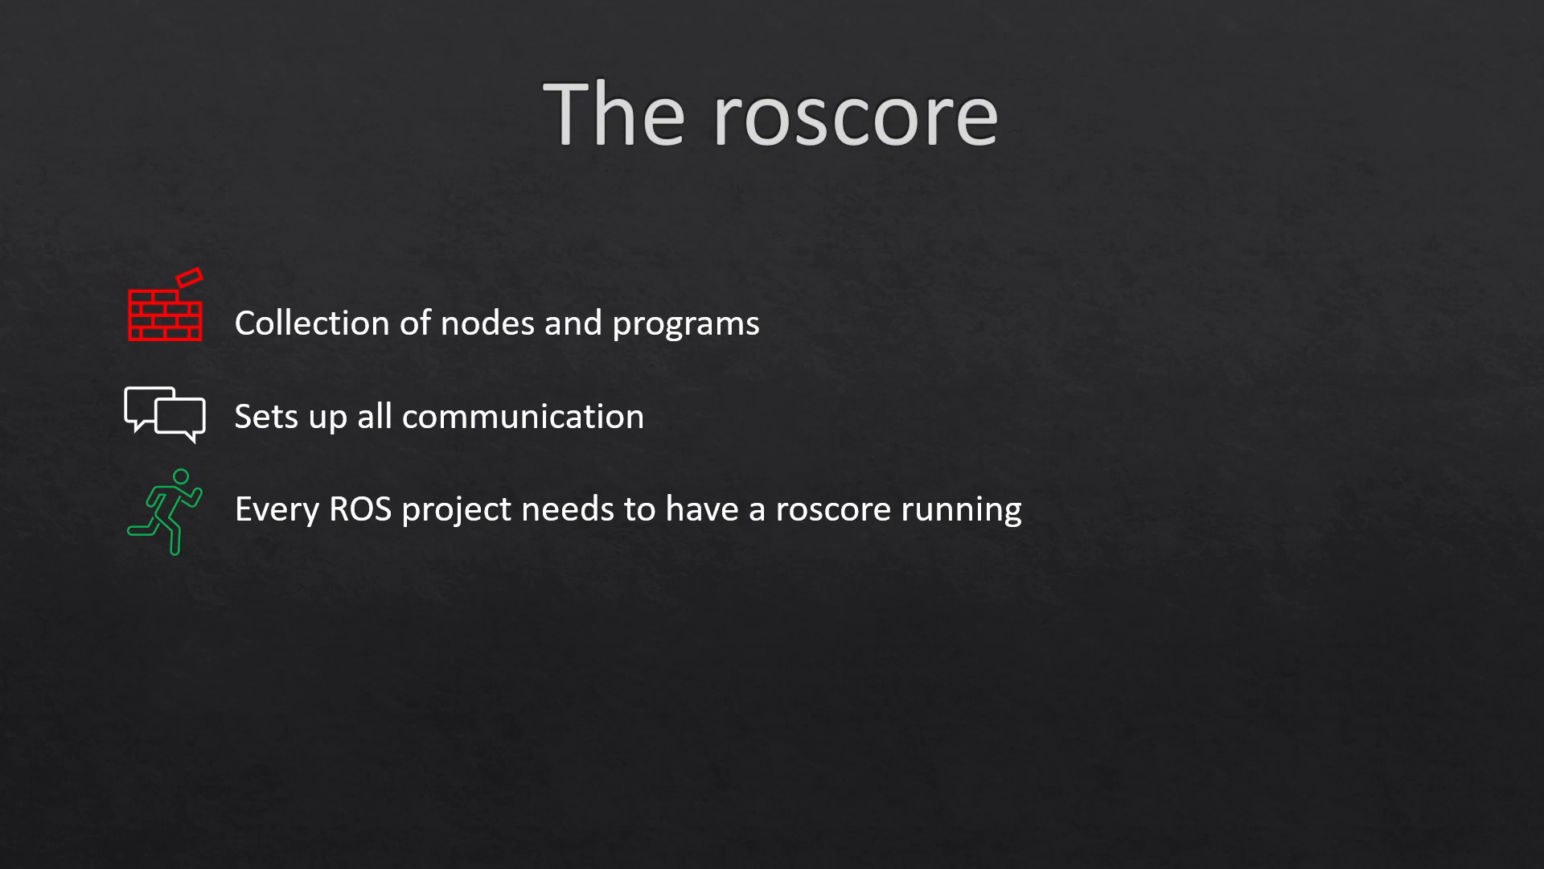
Step: Advance the slideshow from the roscore slide through Nodes to the Topics slide
{"action": "key", "text": "Right"}
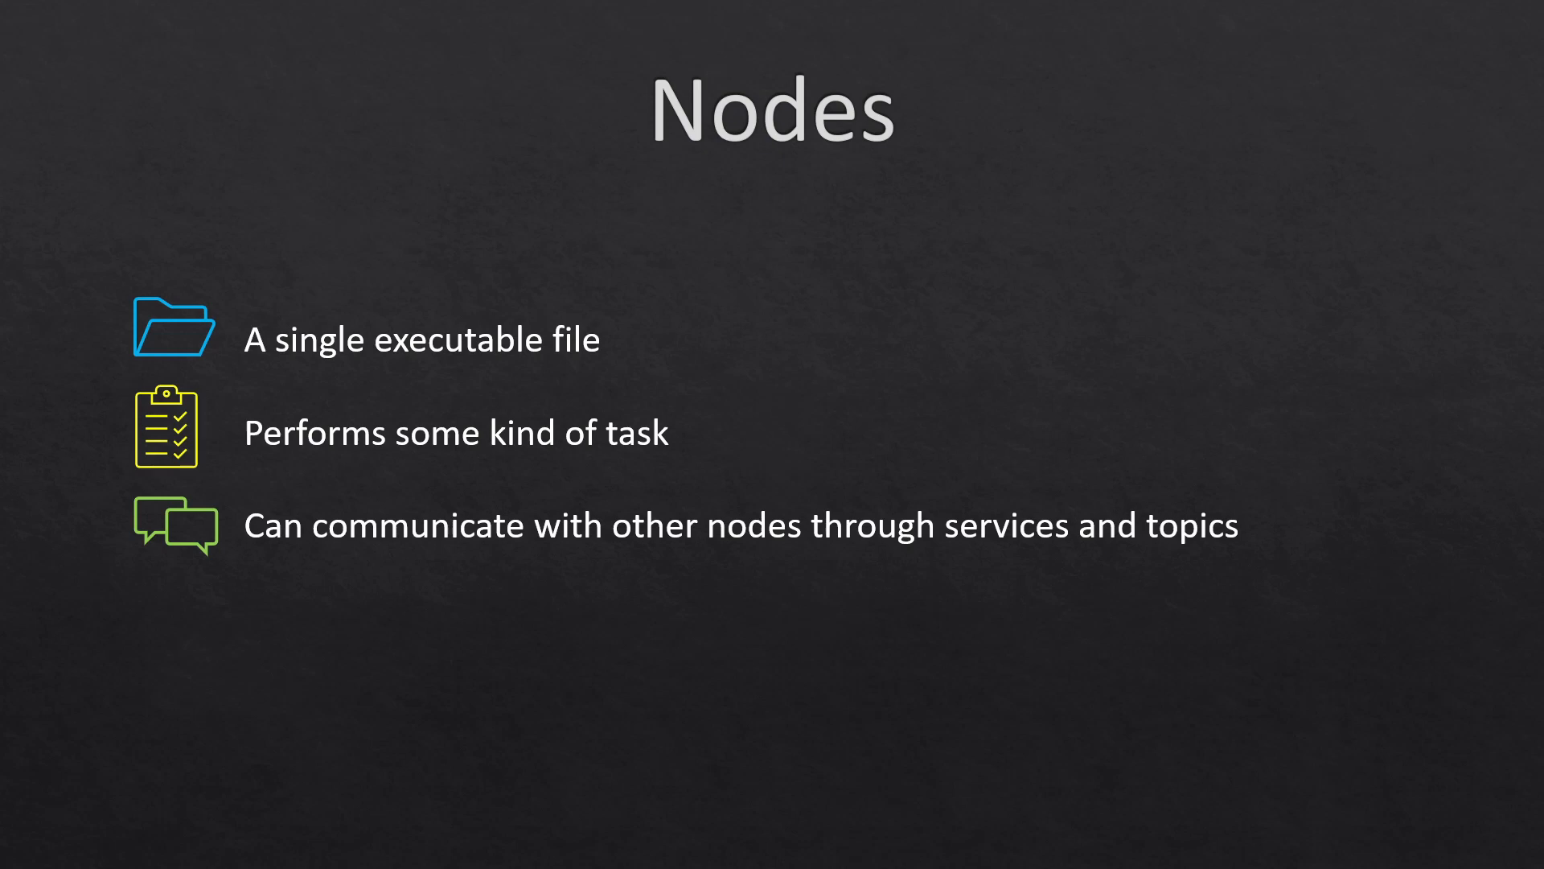
{"action": "key", "text": "right"}
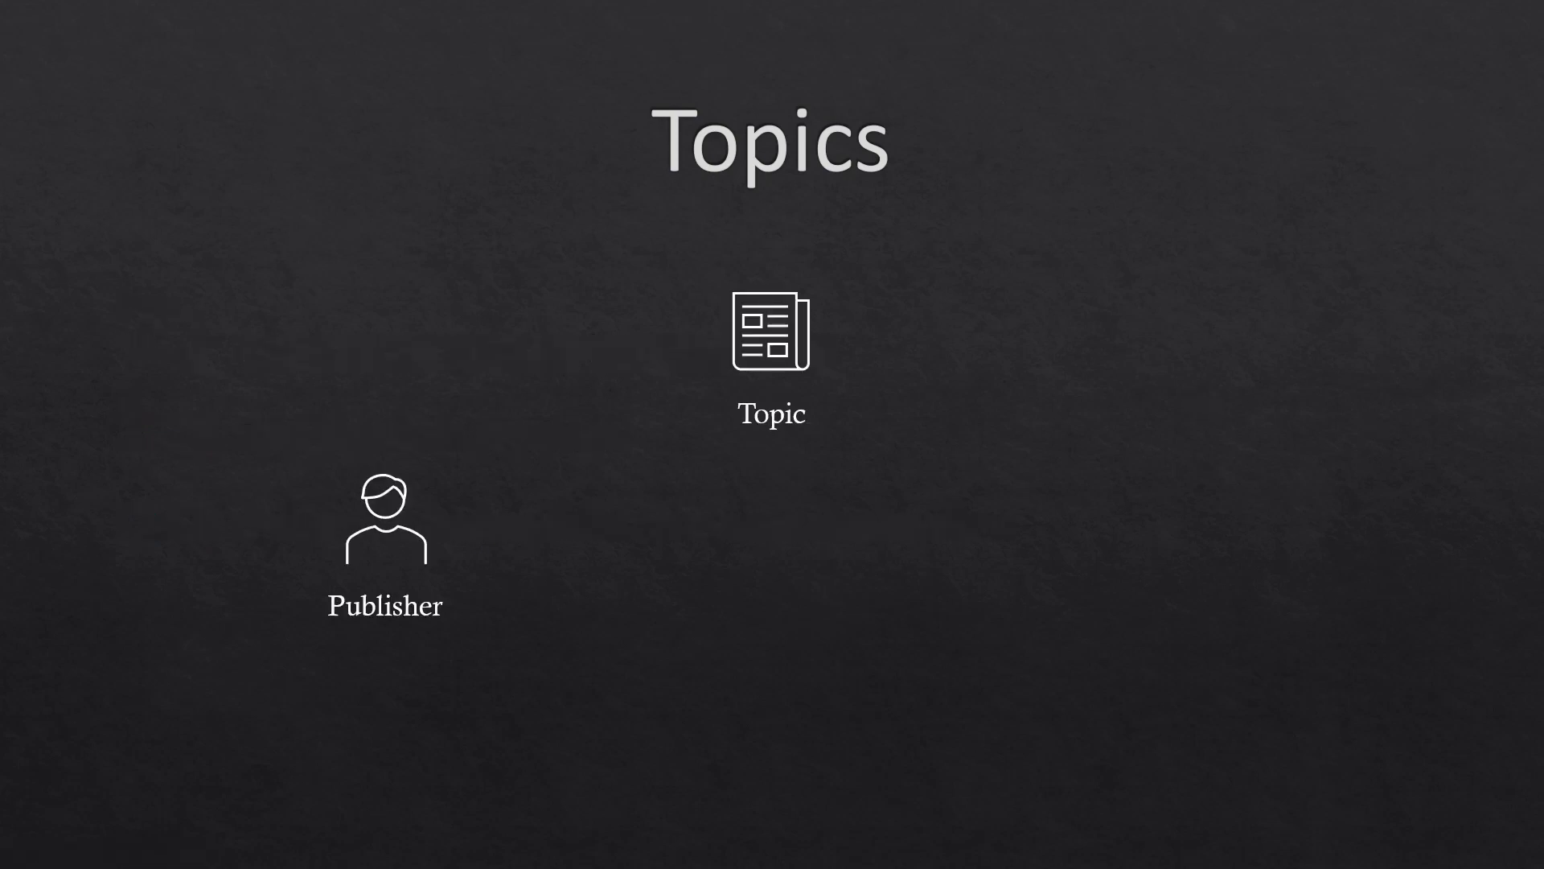
{"action": "mouse_move", "coordinate": [906, 440]}
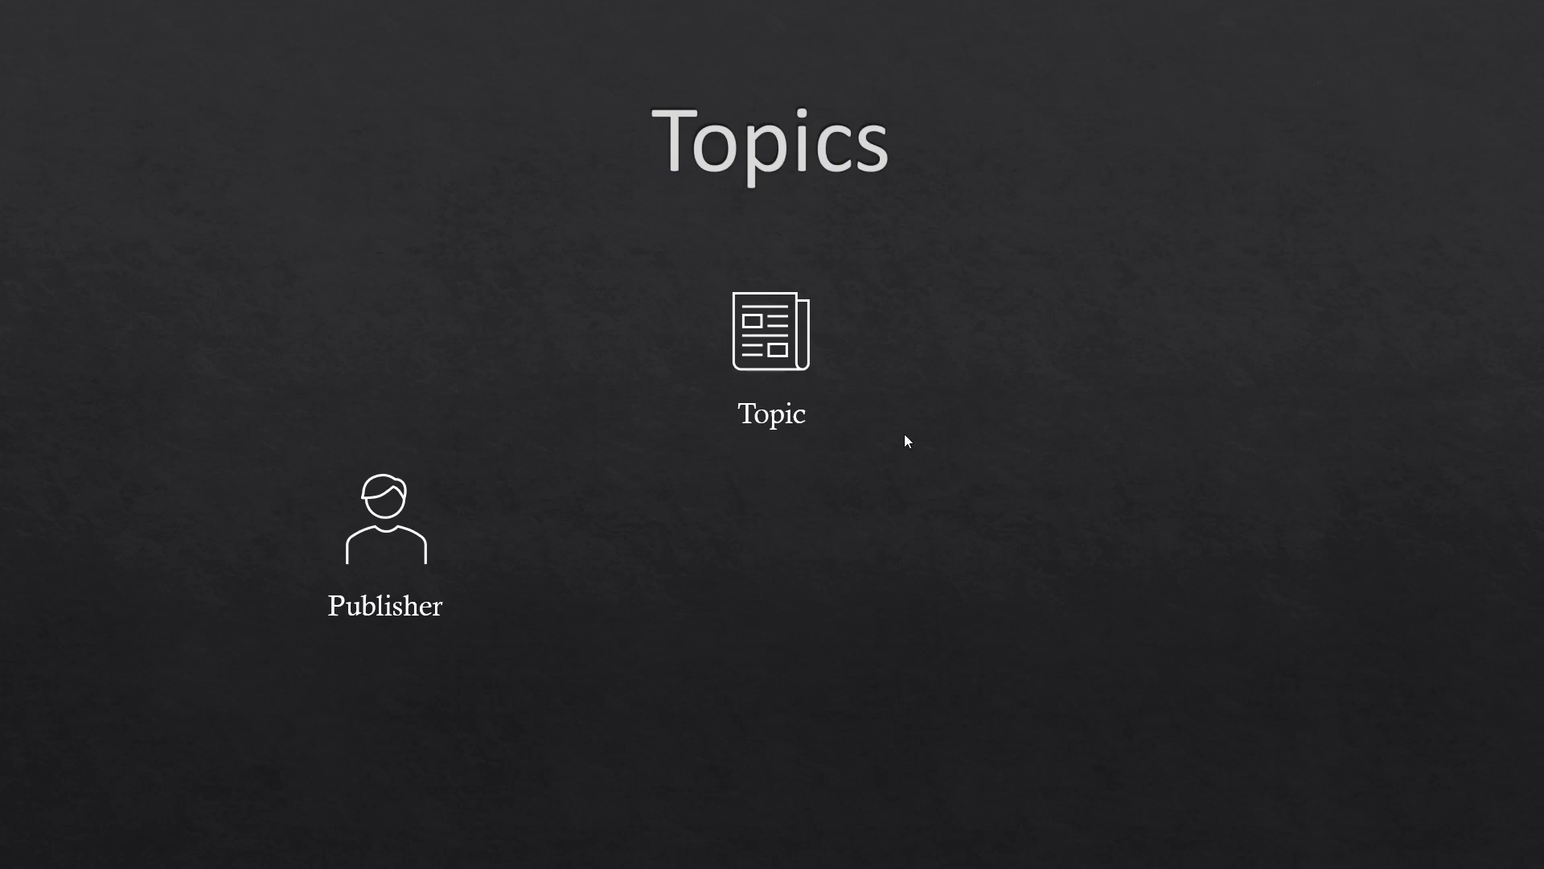
{"action": "mouse_move", "coordinate": [431, 573]}
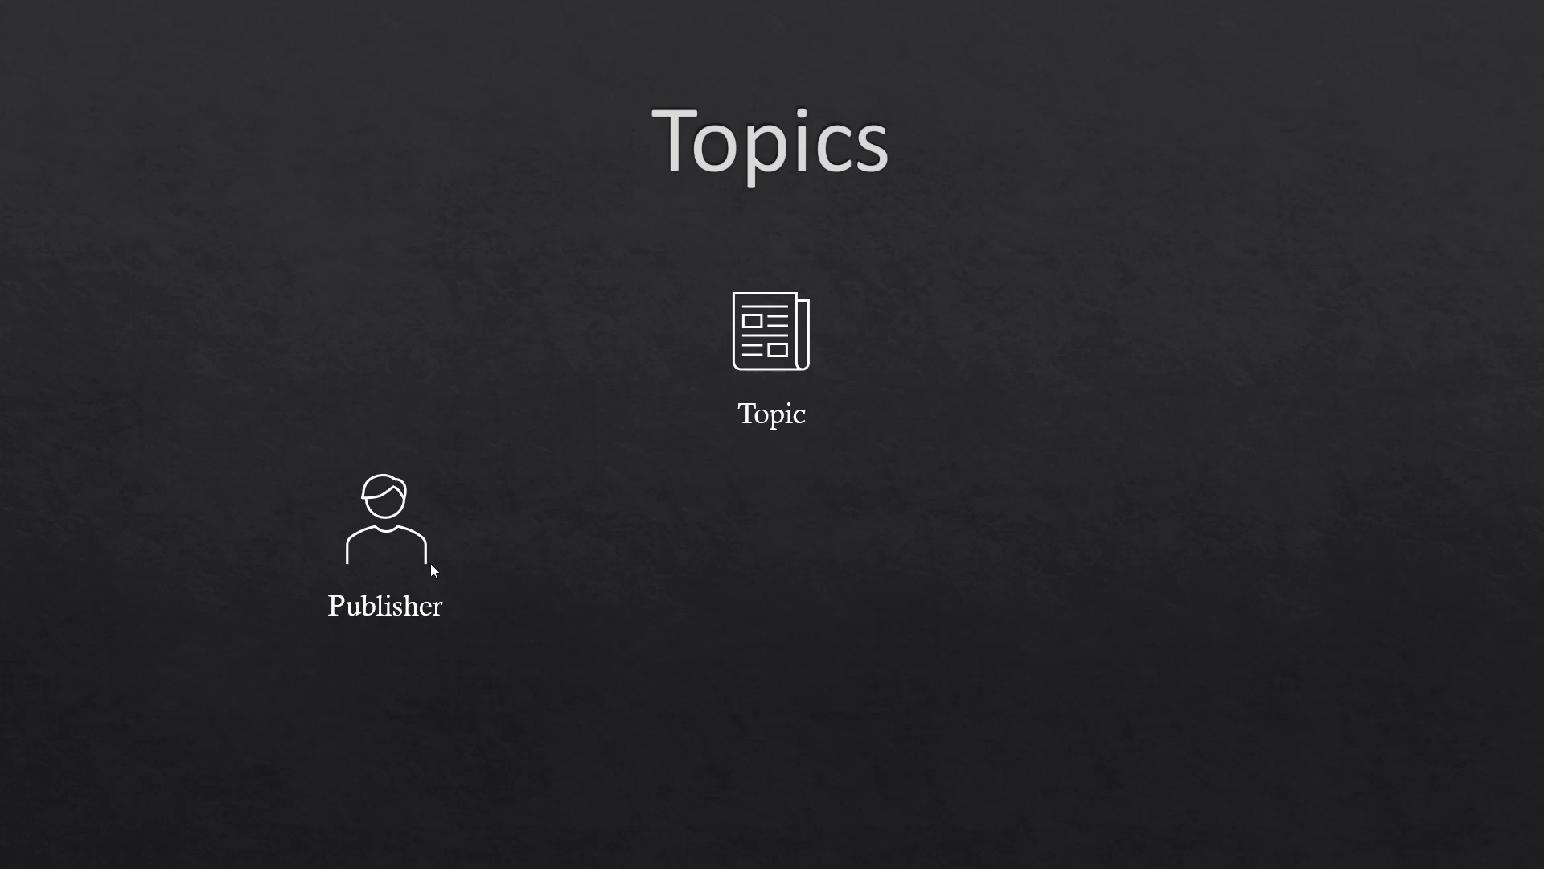
{"action": "mouse_move", "coordinate": [1129, 568]}
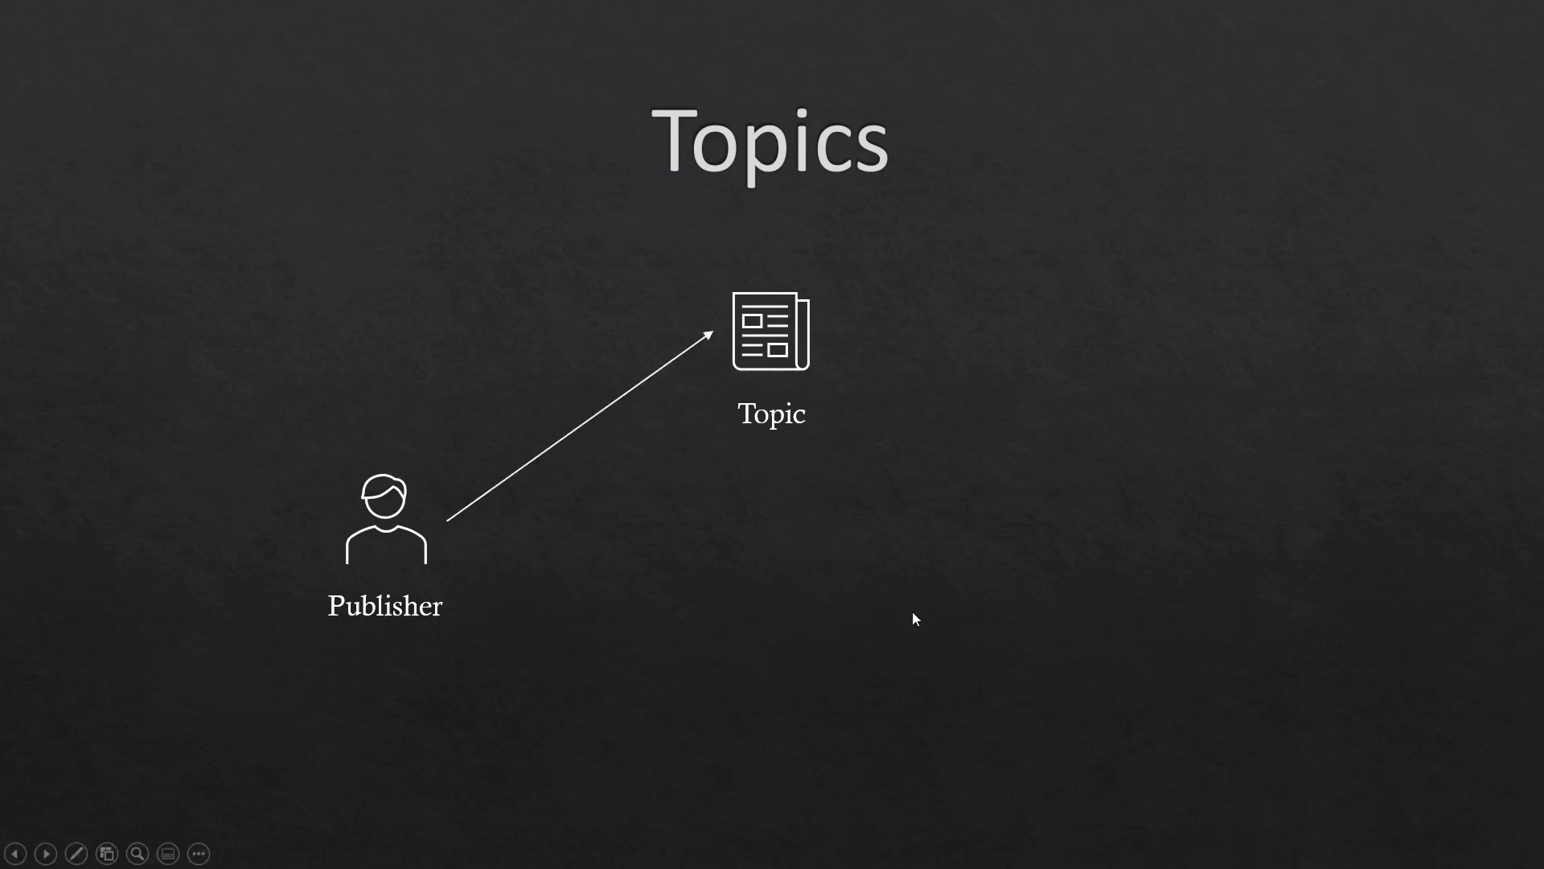
{"action": "mouse_move", "coordinate": [705, 425]}
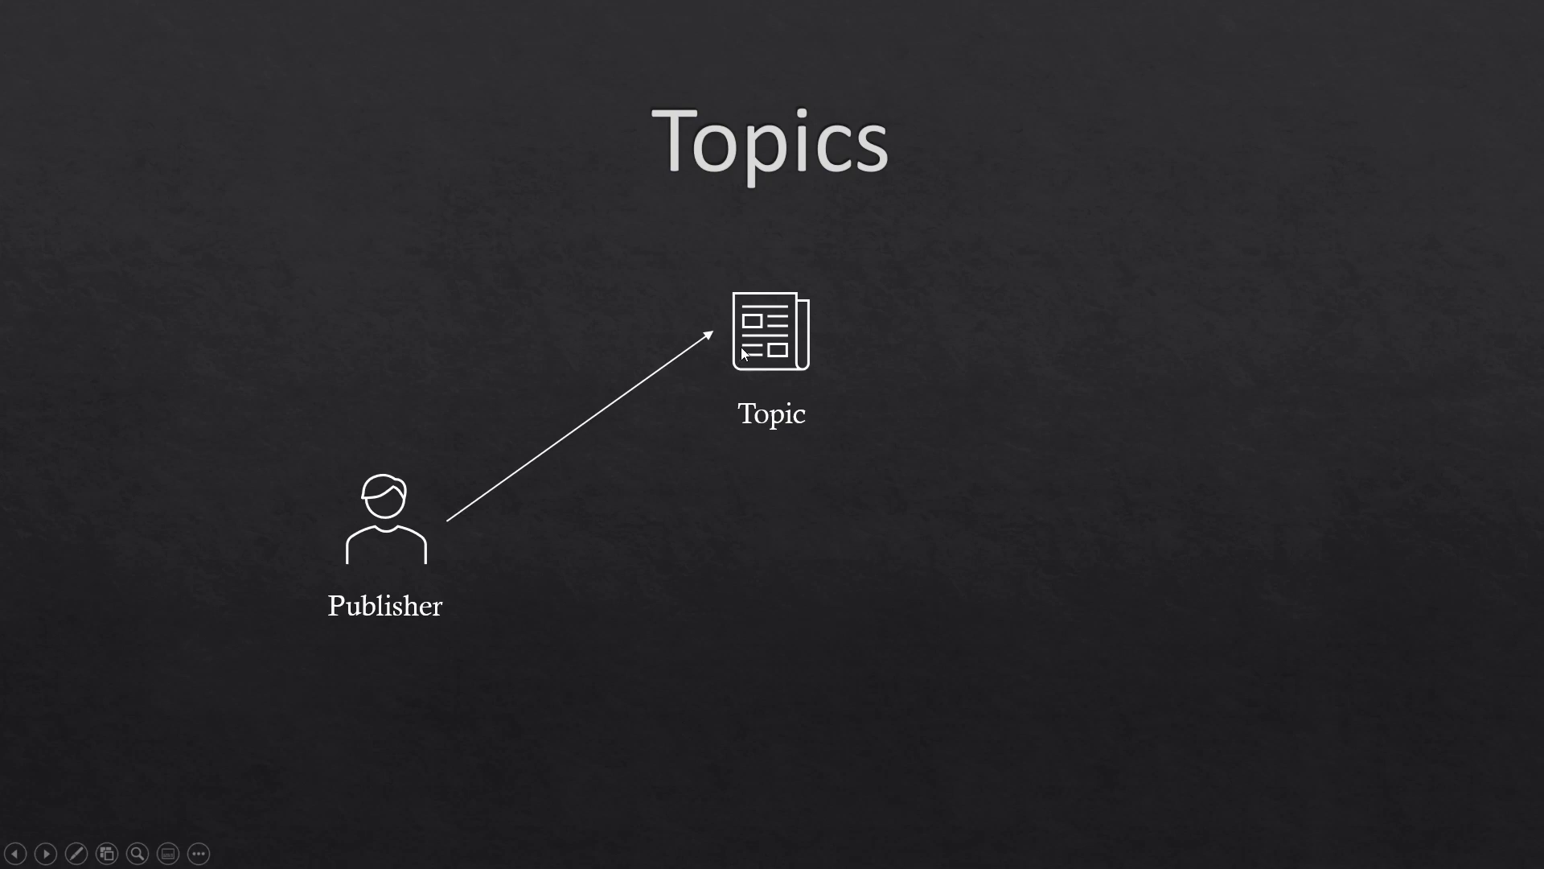
{"action": "mouse_move", "coordinate": [867, 388]}
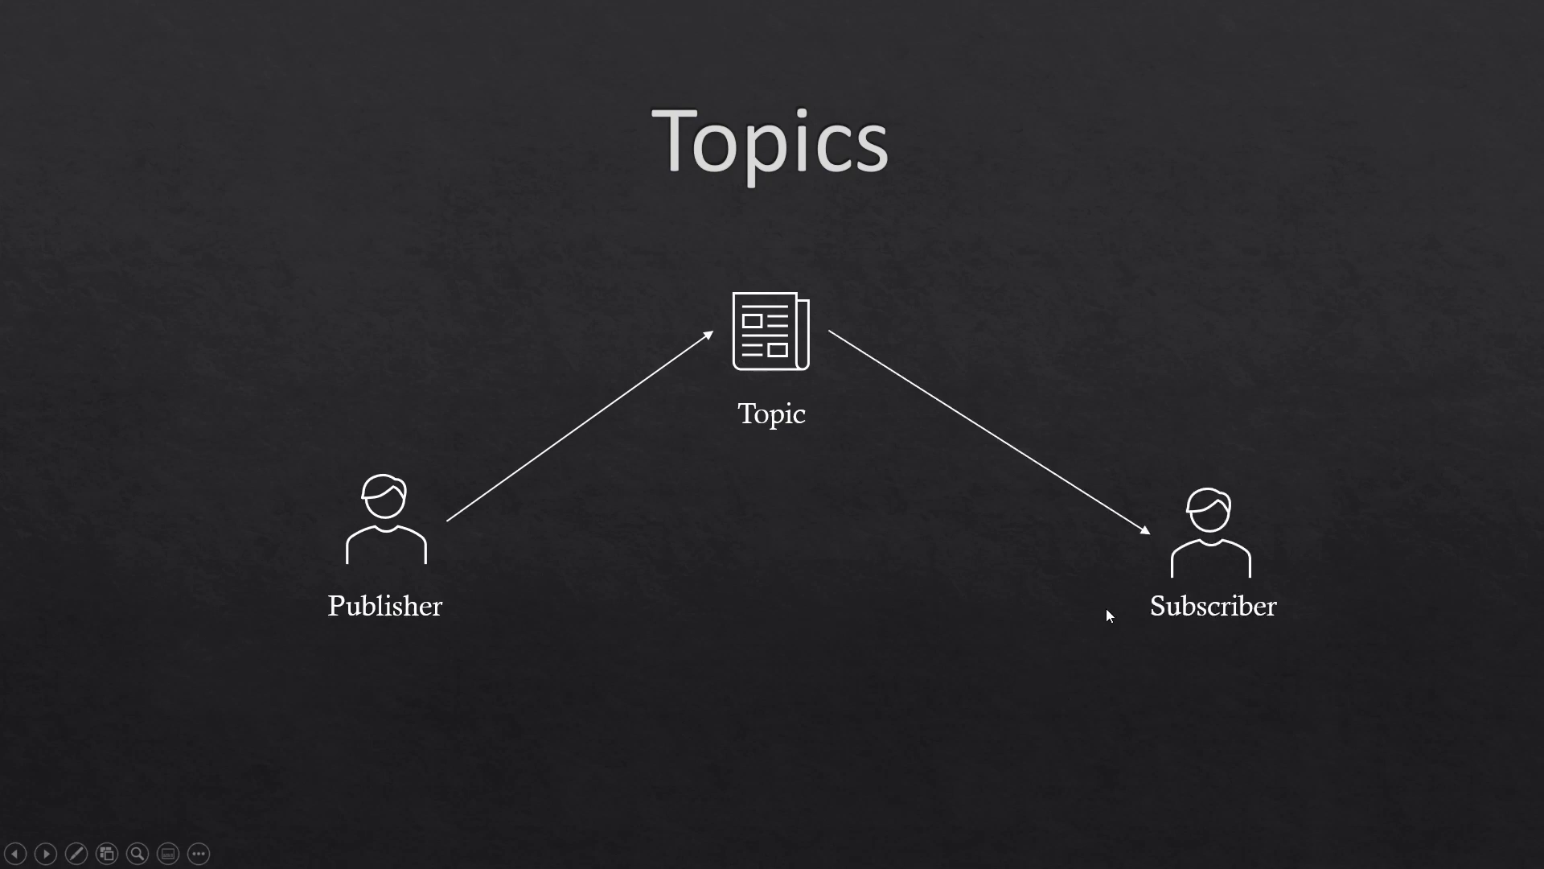
{"action": "mouse_move", "coordinate": [1005, 472]}
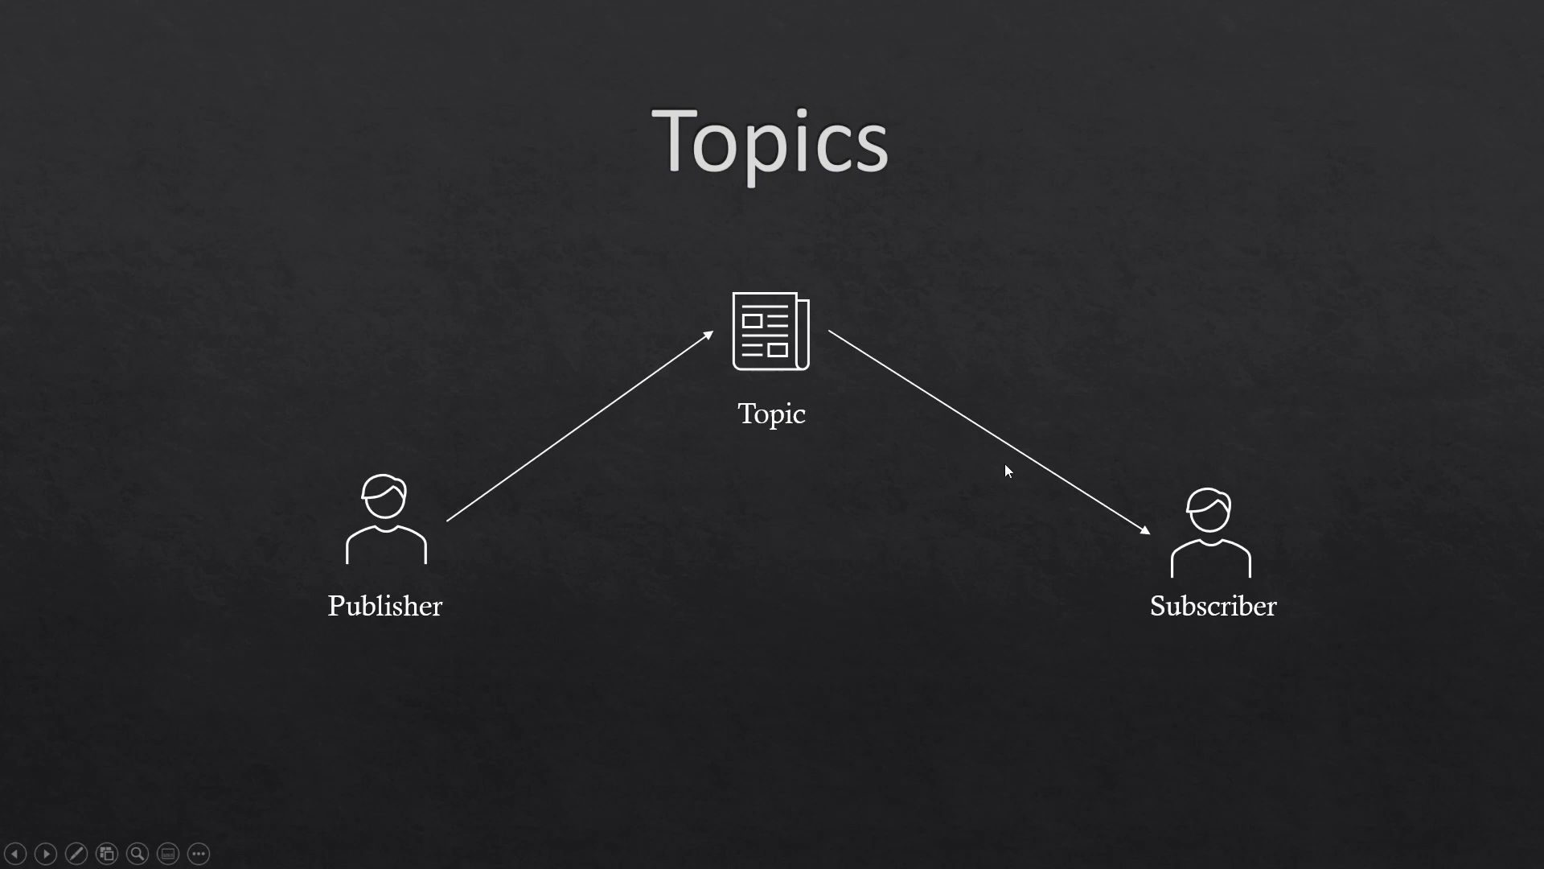
{"action": "mouse_move", "coordinate": [937, 449]}
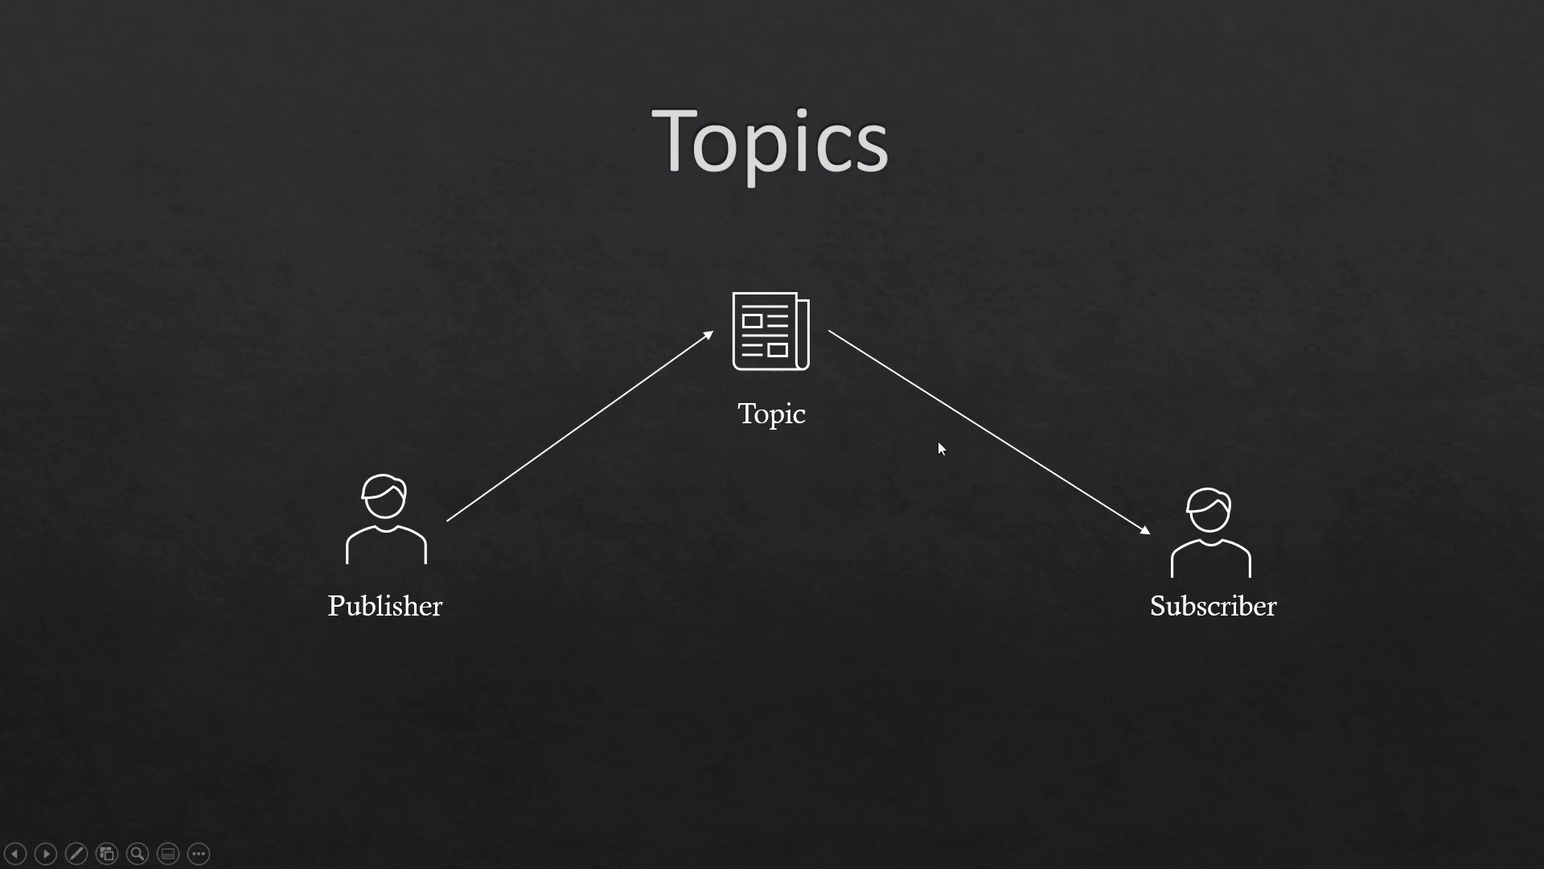
{"action": "mouse_move", "coordinate": [358, 586]}
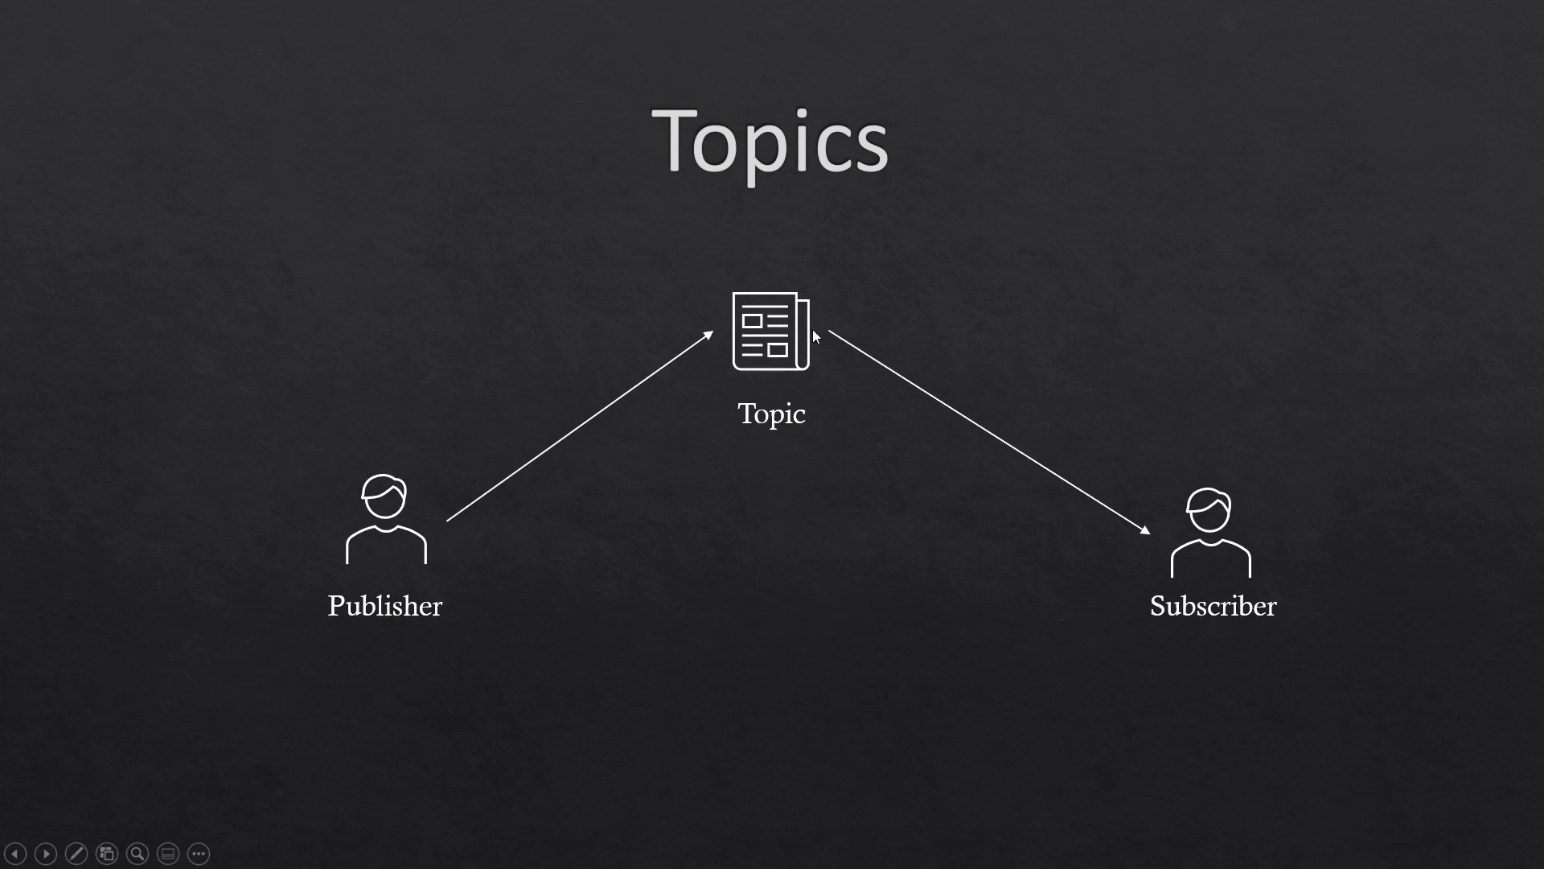
{"action": "mouse_move", "coordinate": [1155, 510]}
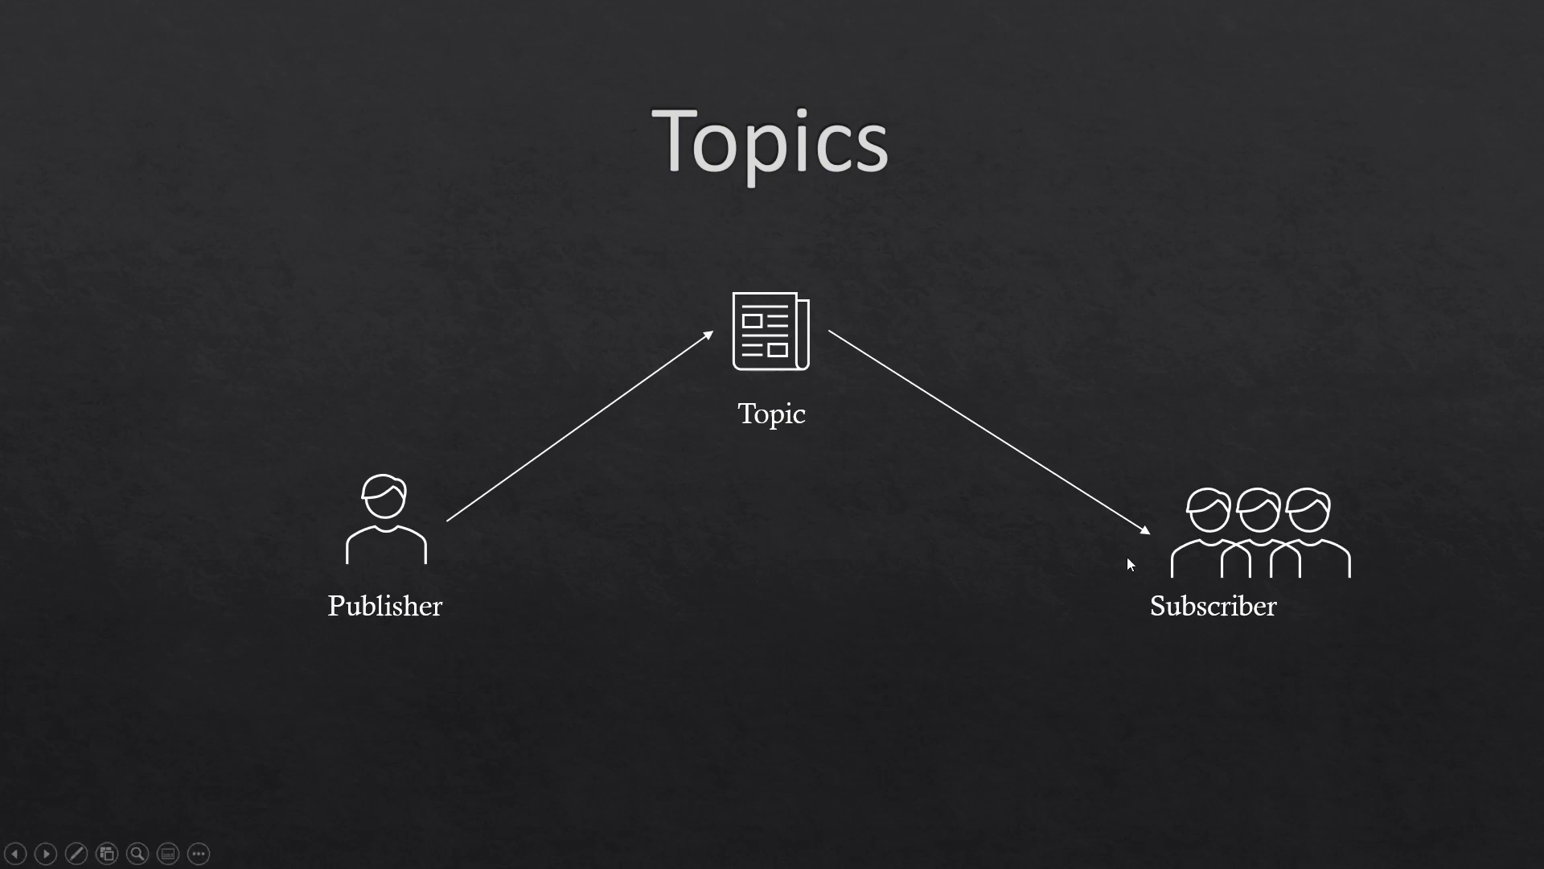
{"action": "mouse_move", "coordinate": [904, 692]}
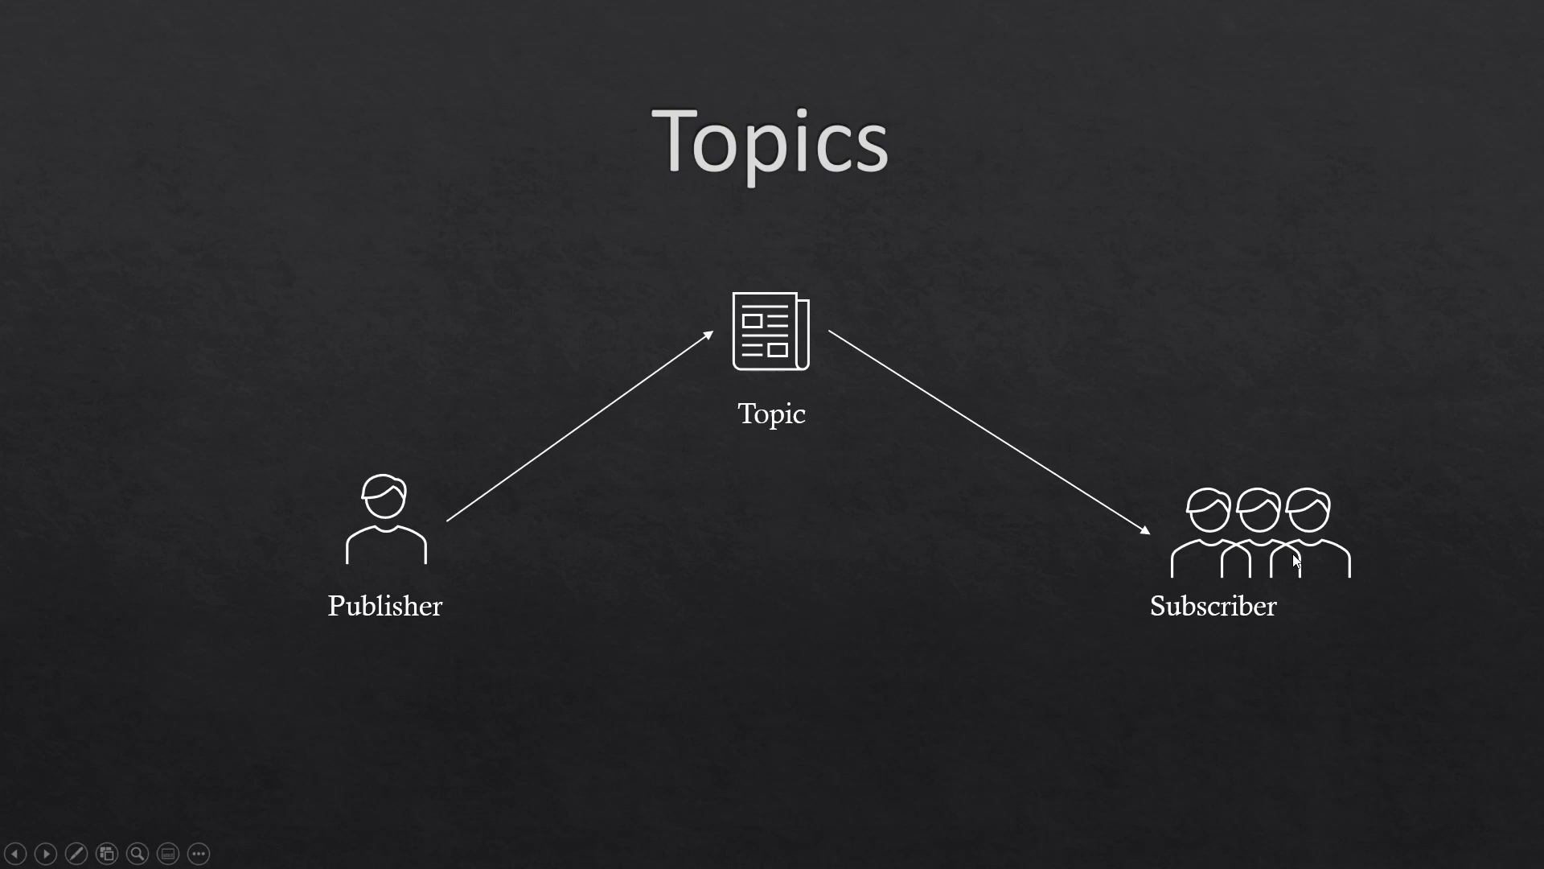
{"action": "mouse_move", "coordinate": [883, 550]}
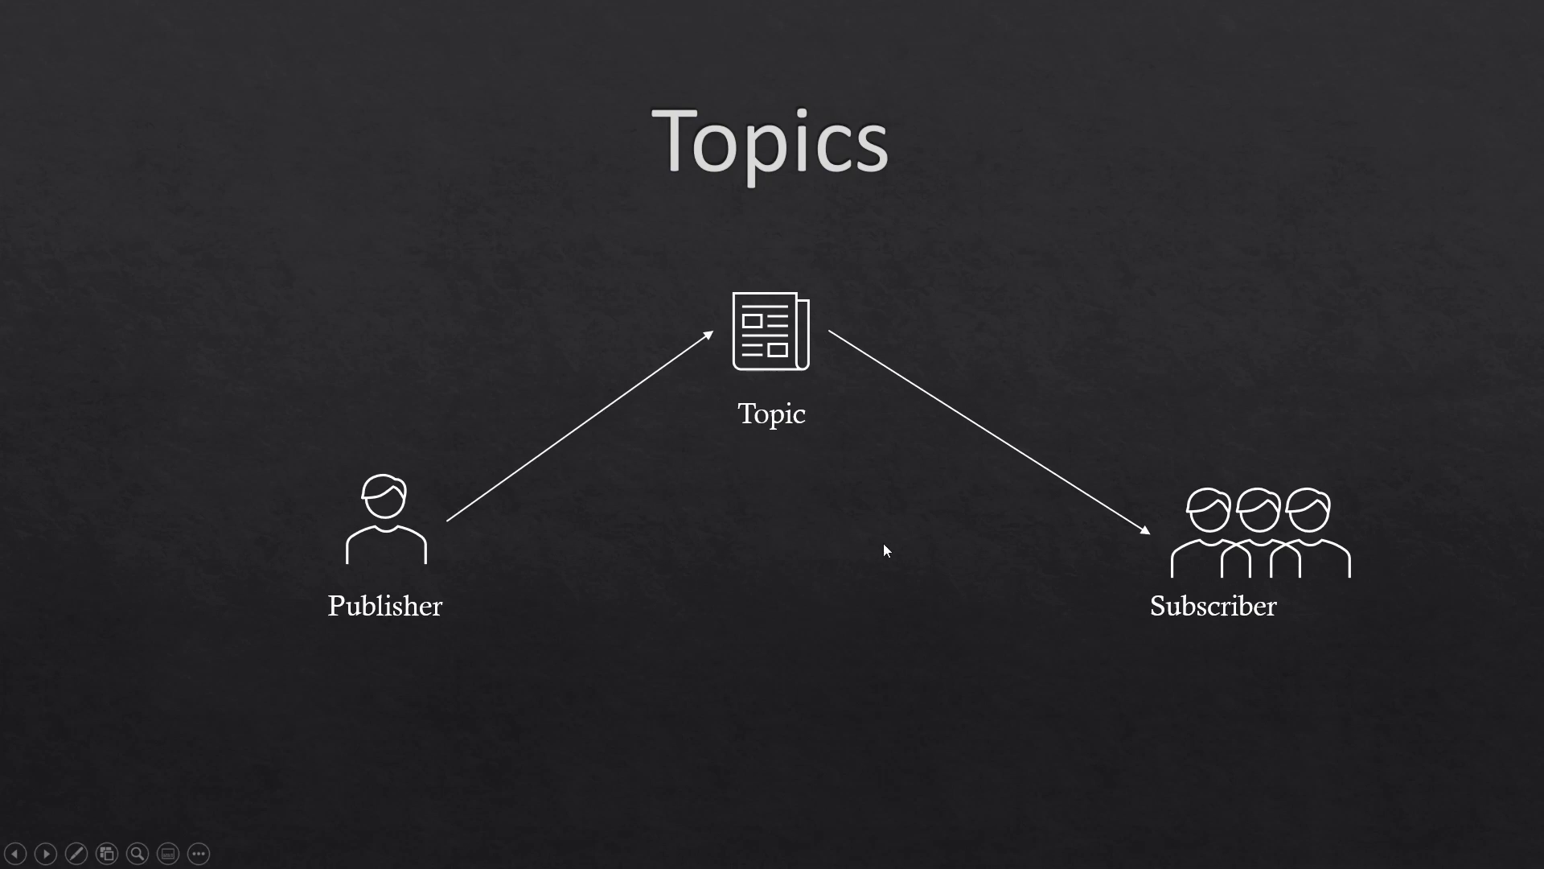
{"action": "mouse_move", "coordinate": [1235, 561]}
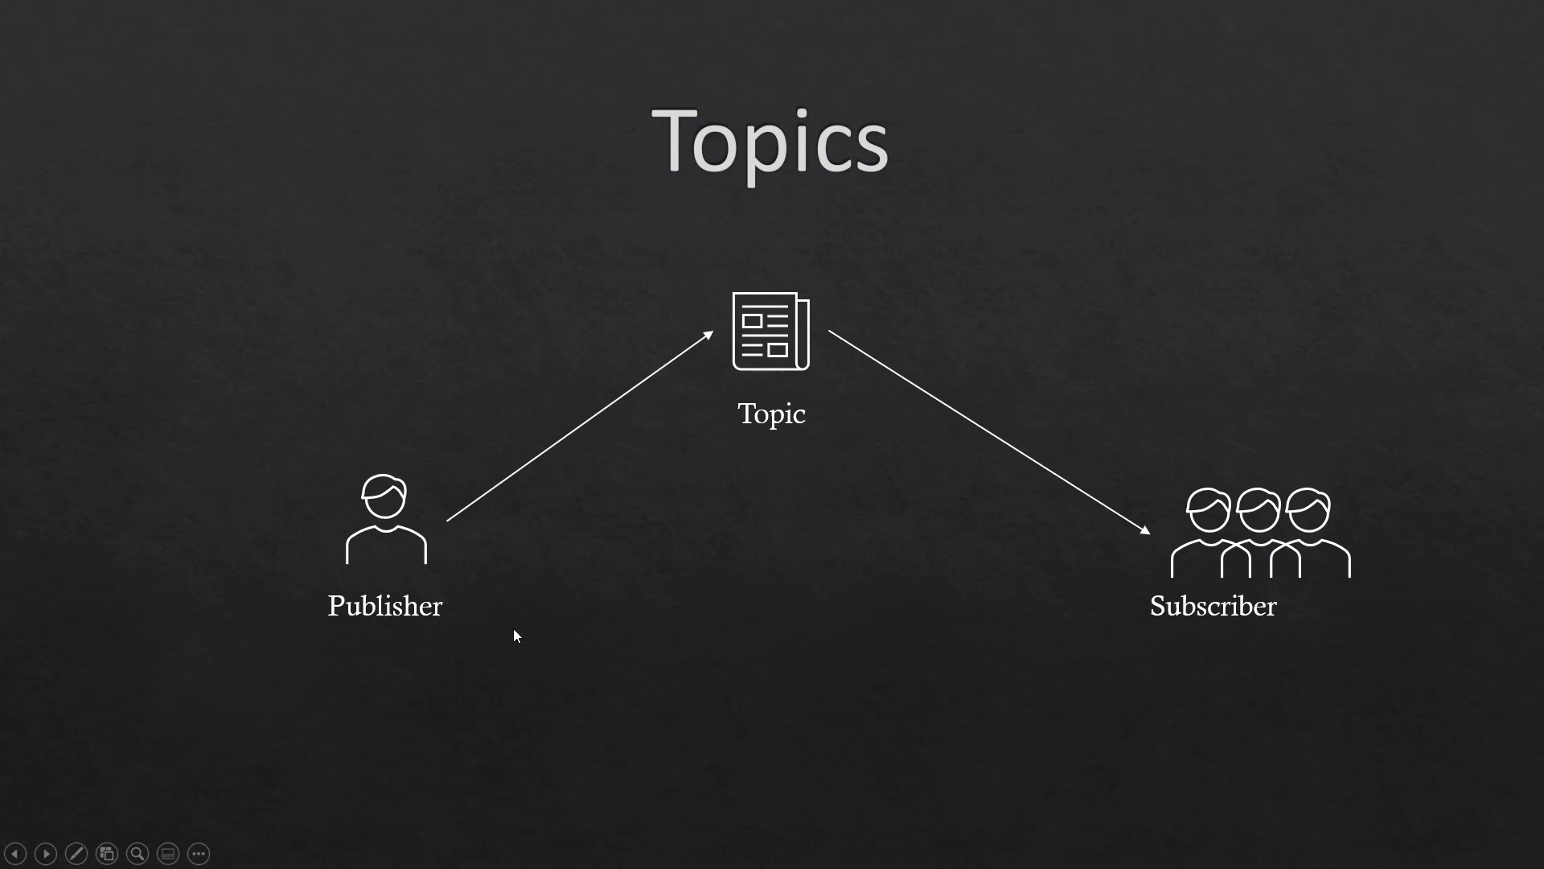
{"action": "mouse_move", "coordinate": [611, 625]}
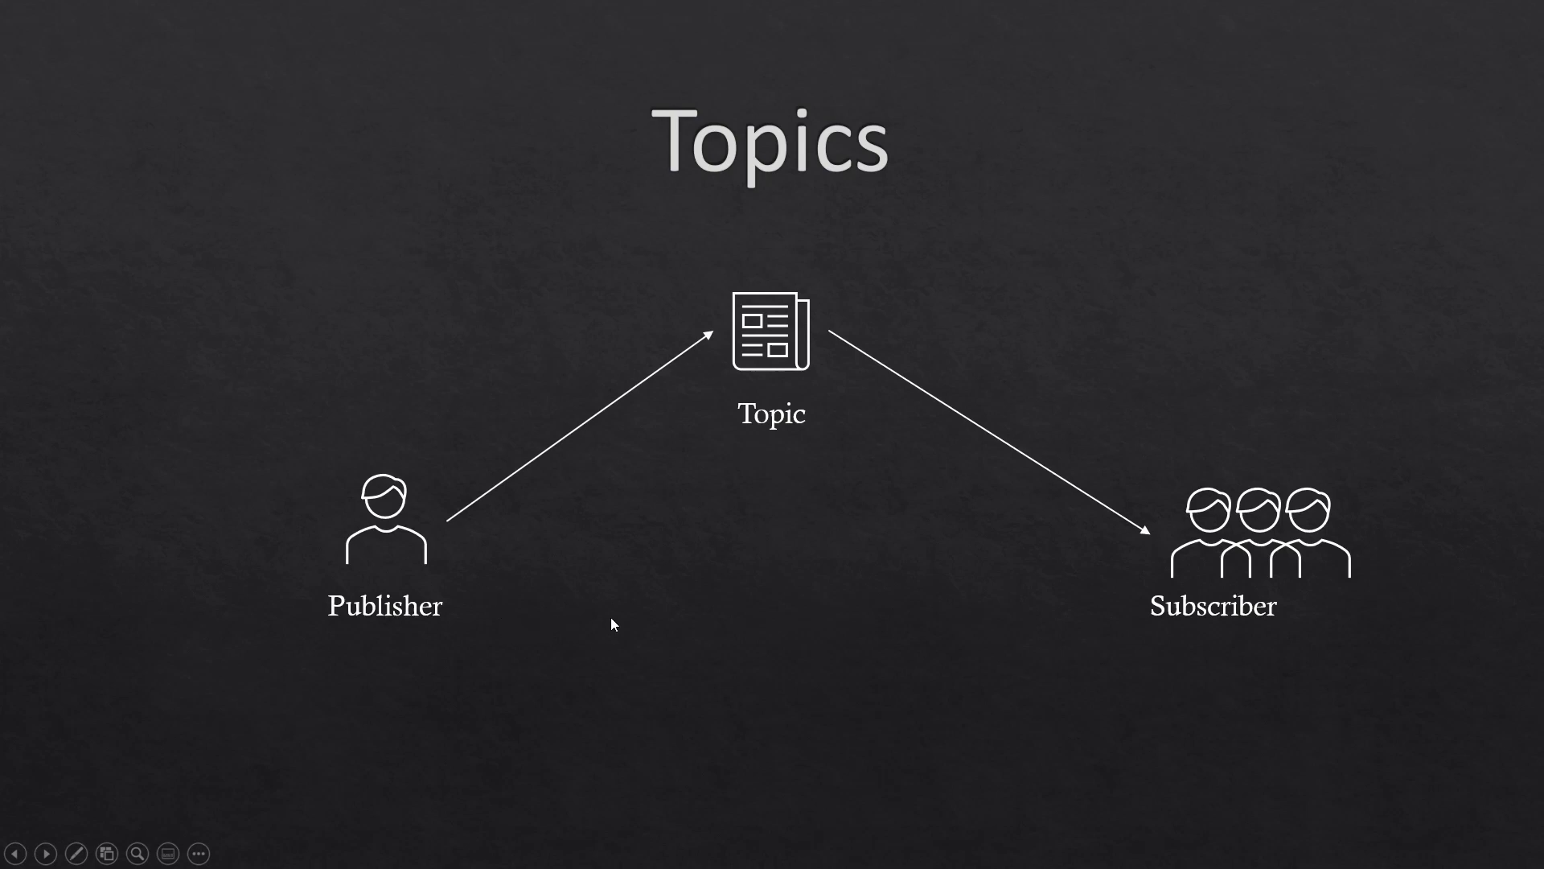
{"action": "mouse_move", "coordinate": [1162, 516]}
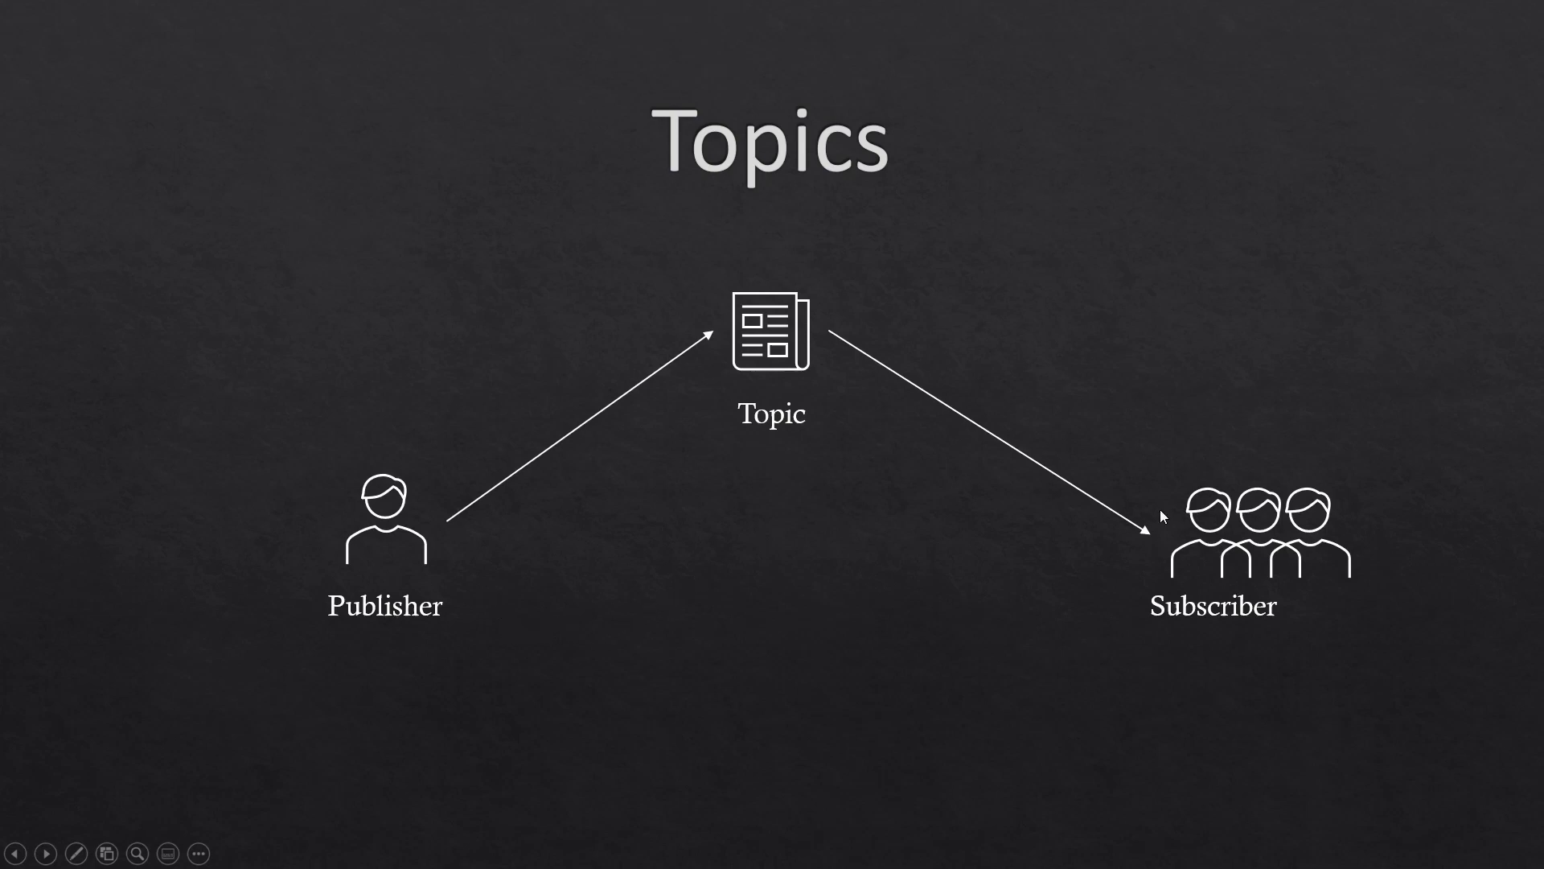
{"action": "mouse_move", "coordinate": [1129, 562]}
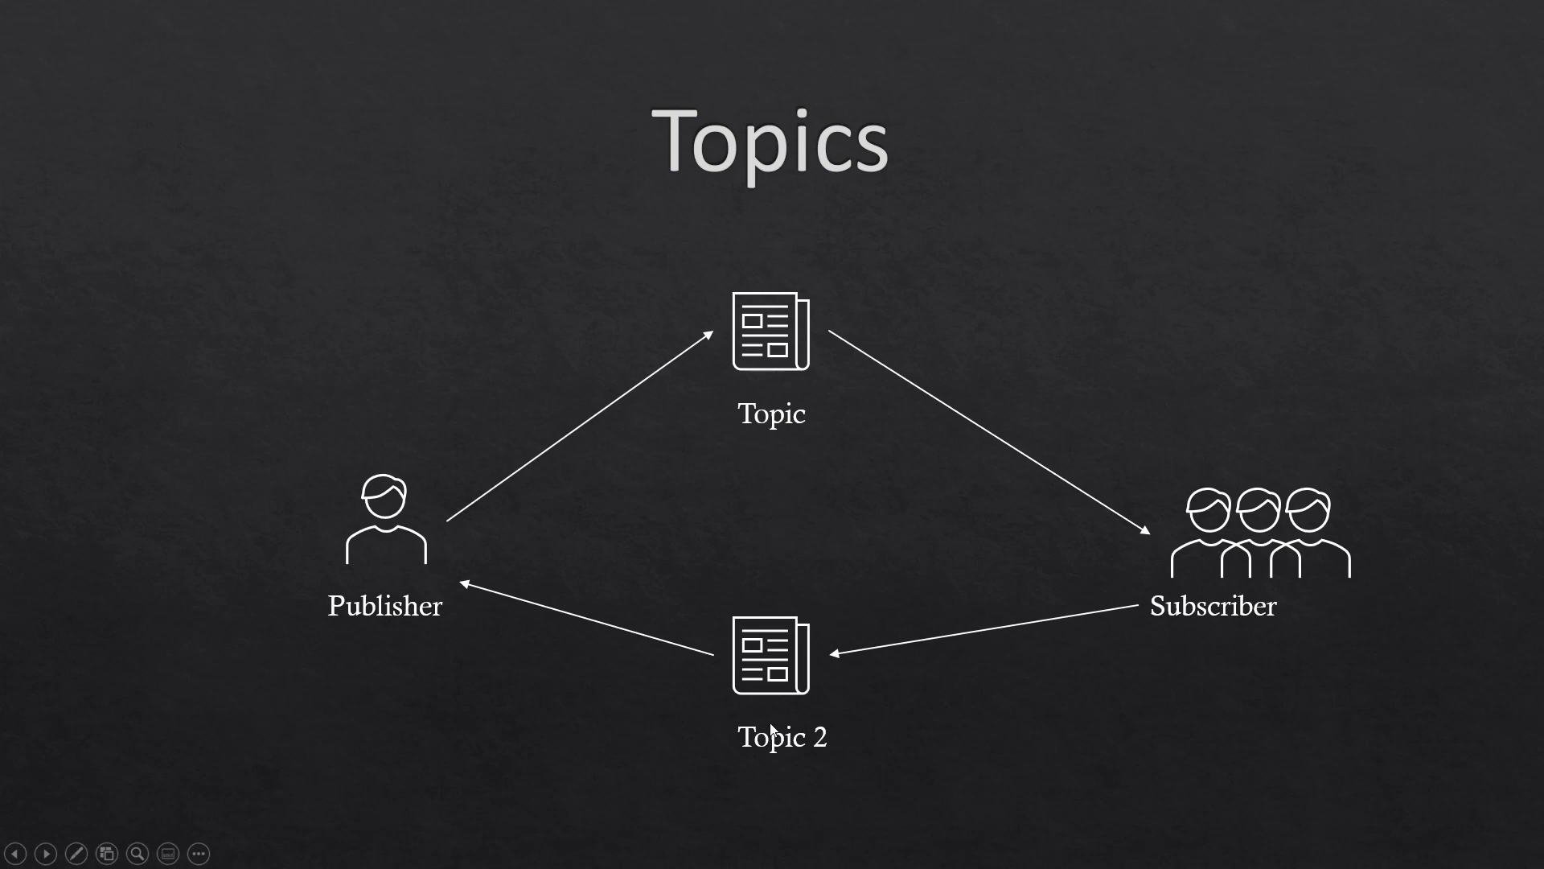
{"action": "mouse_move", "coordinate": [277, 565]}
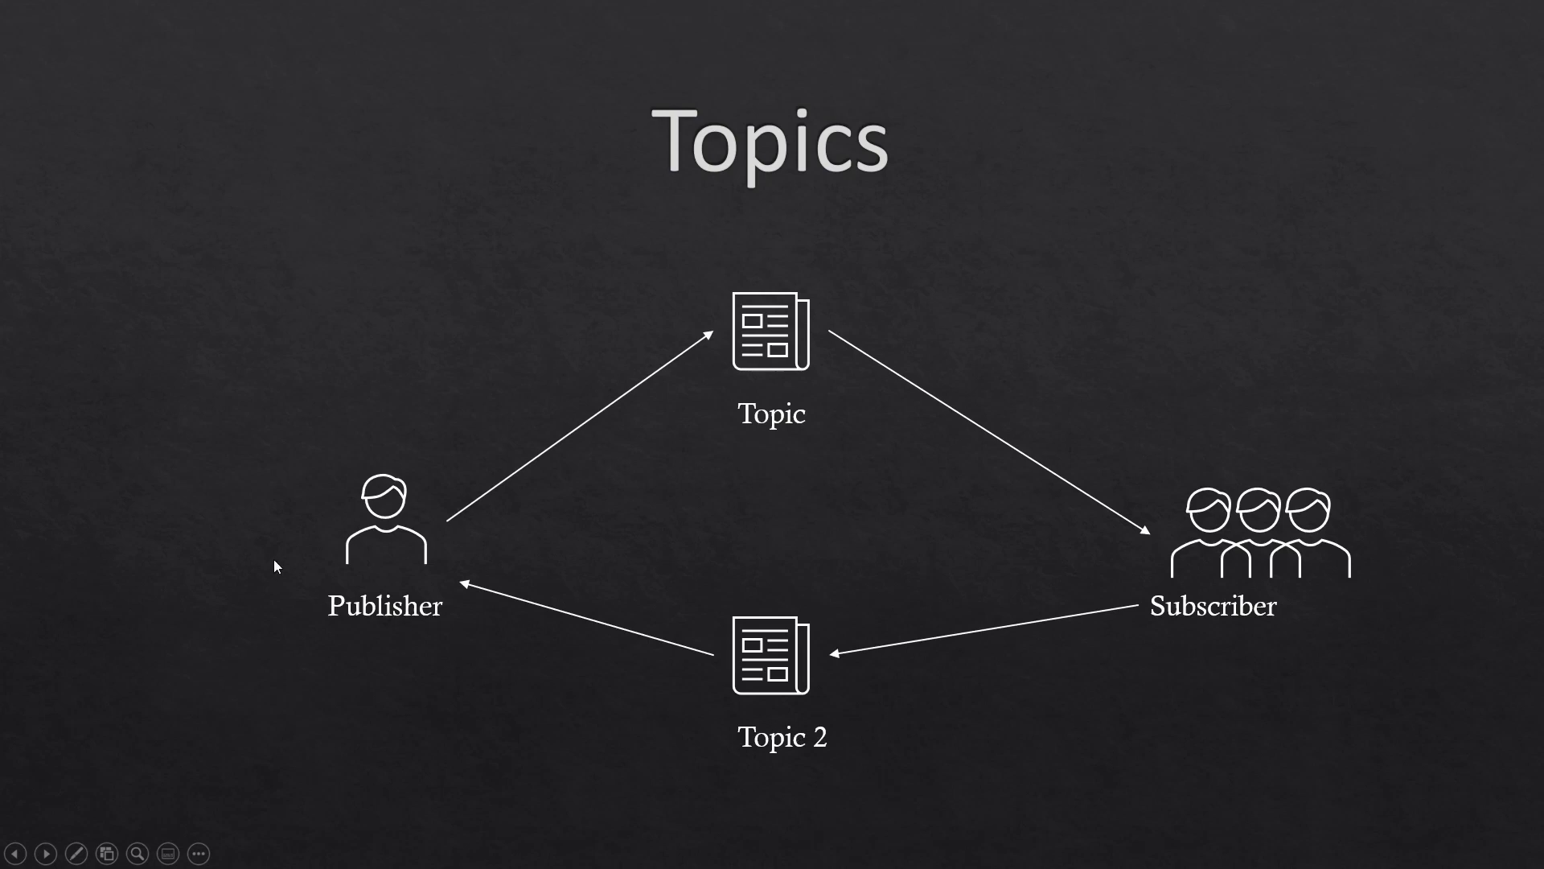
{"action": "mouse_move", "coordinate": [690, 758]}
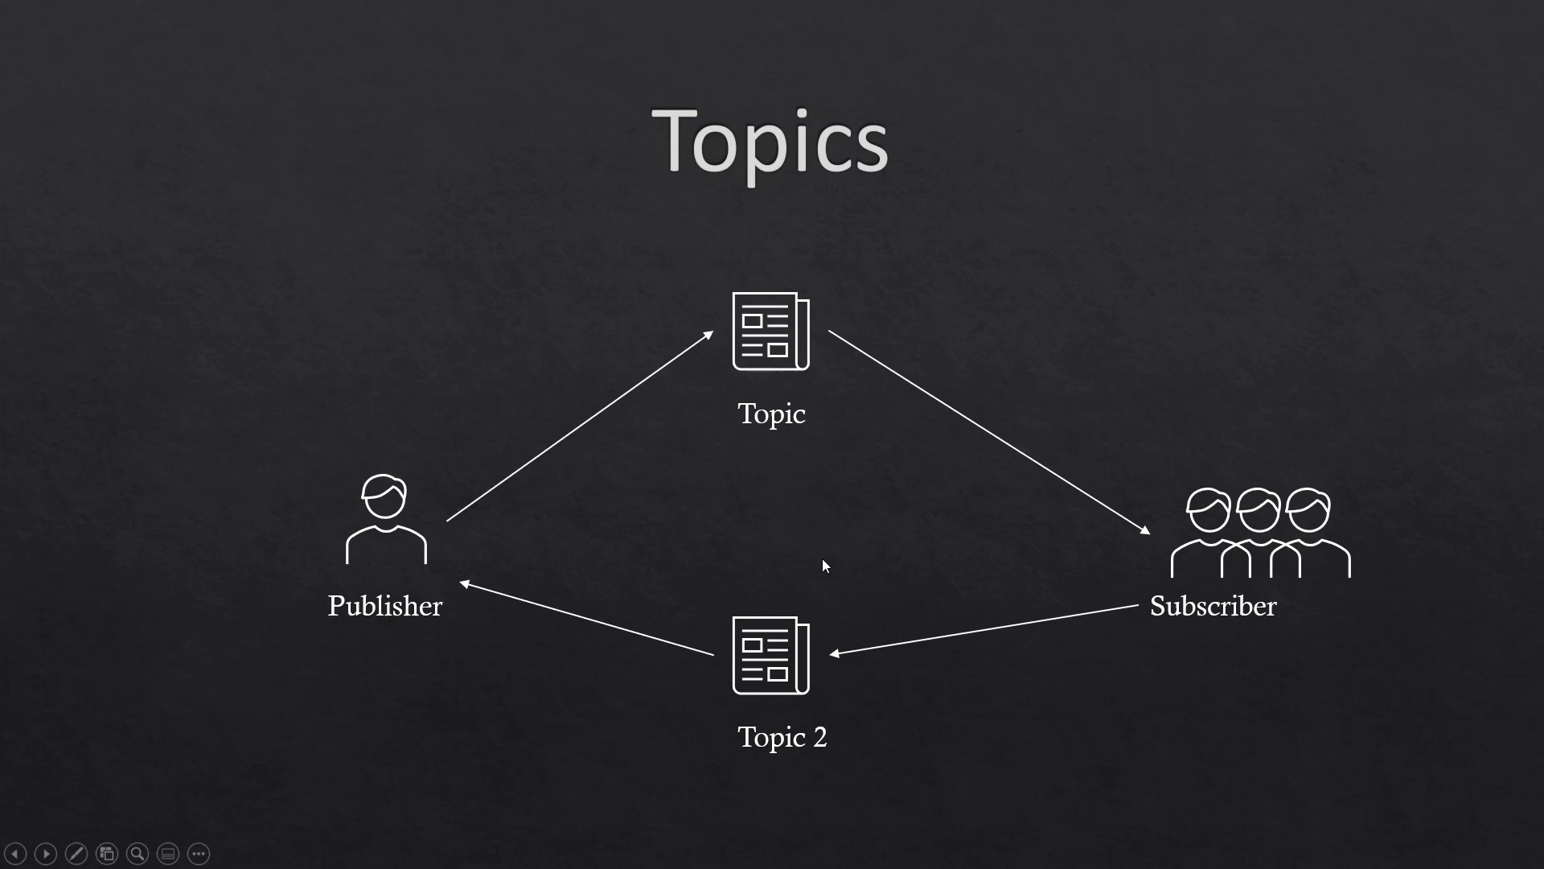
Step: Advance the slideshow past the completed Topics diagram to the Messages slide
{"action": "key", "text": "Right"}
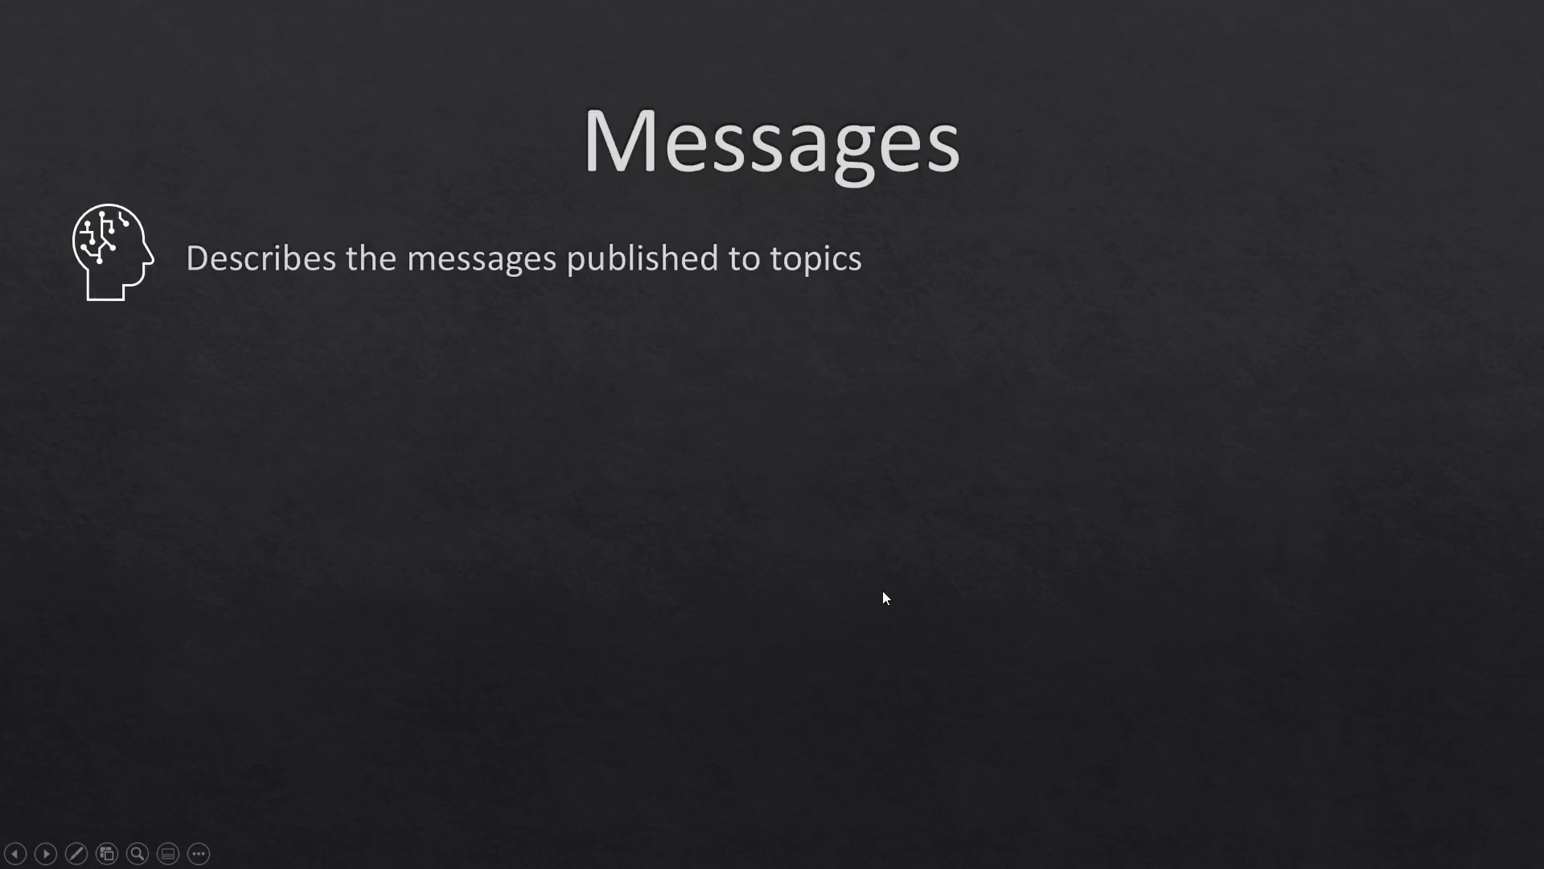